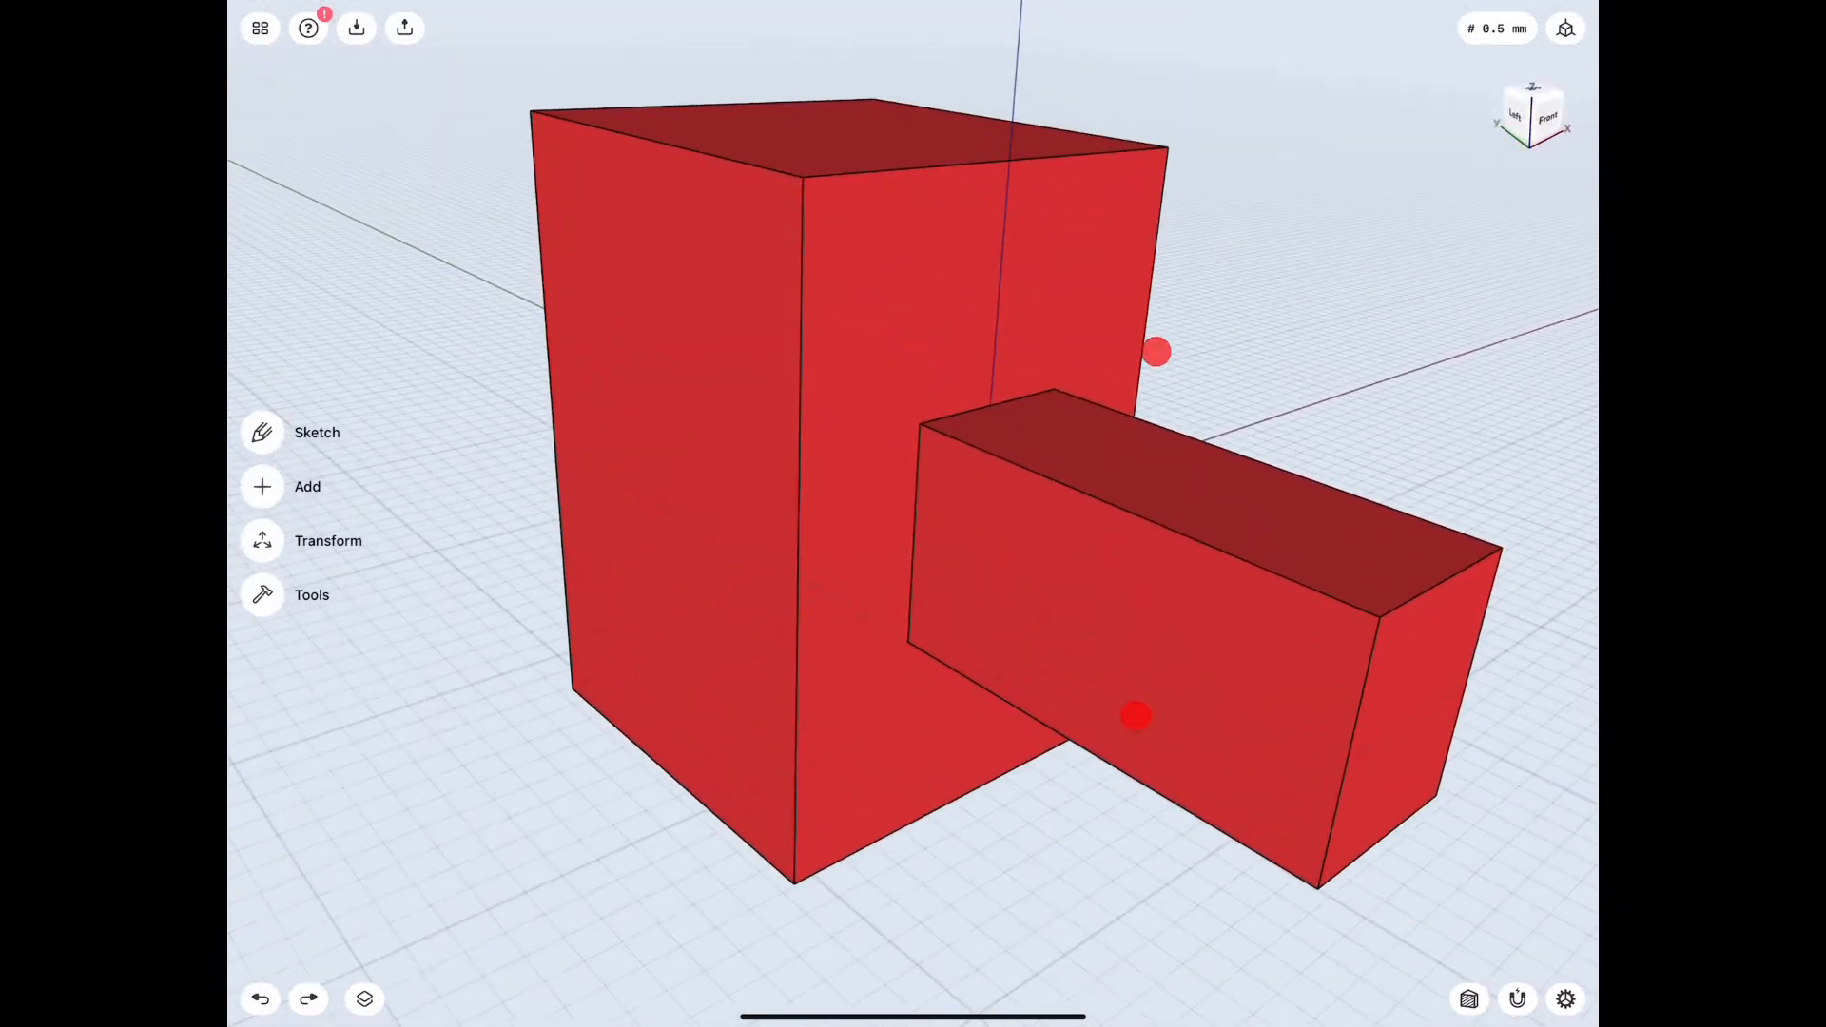
Offset the joint edges of the smaller box by 0.01 mm.
left_click(311, 594)
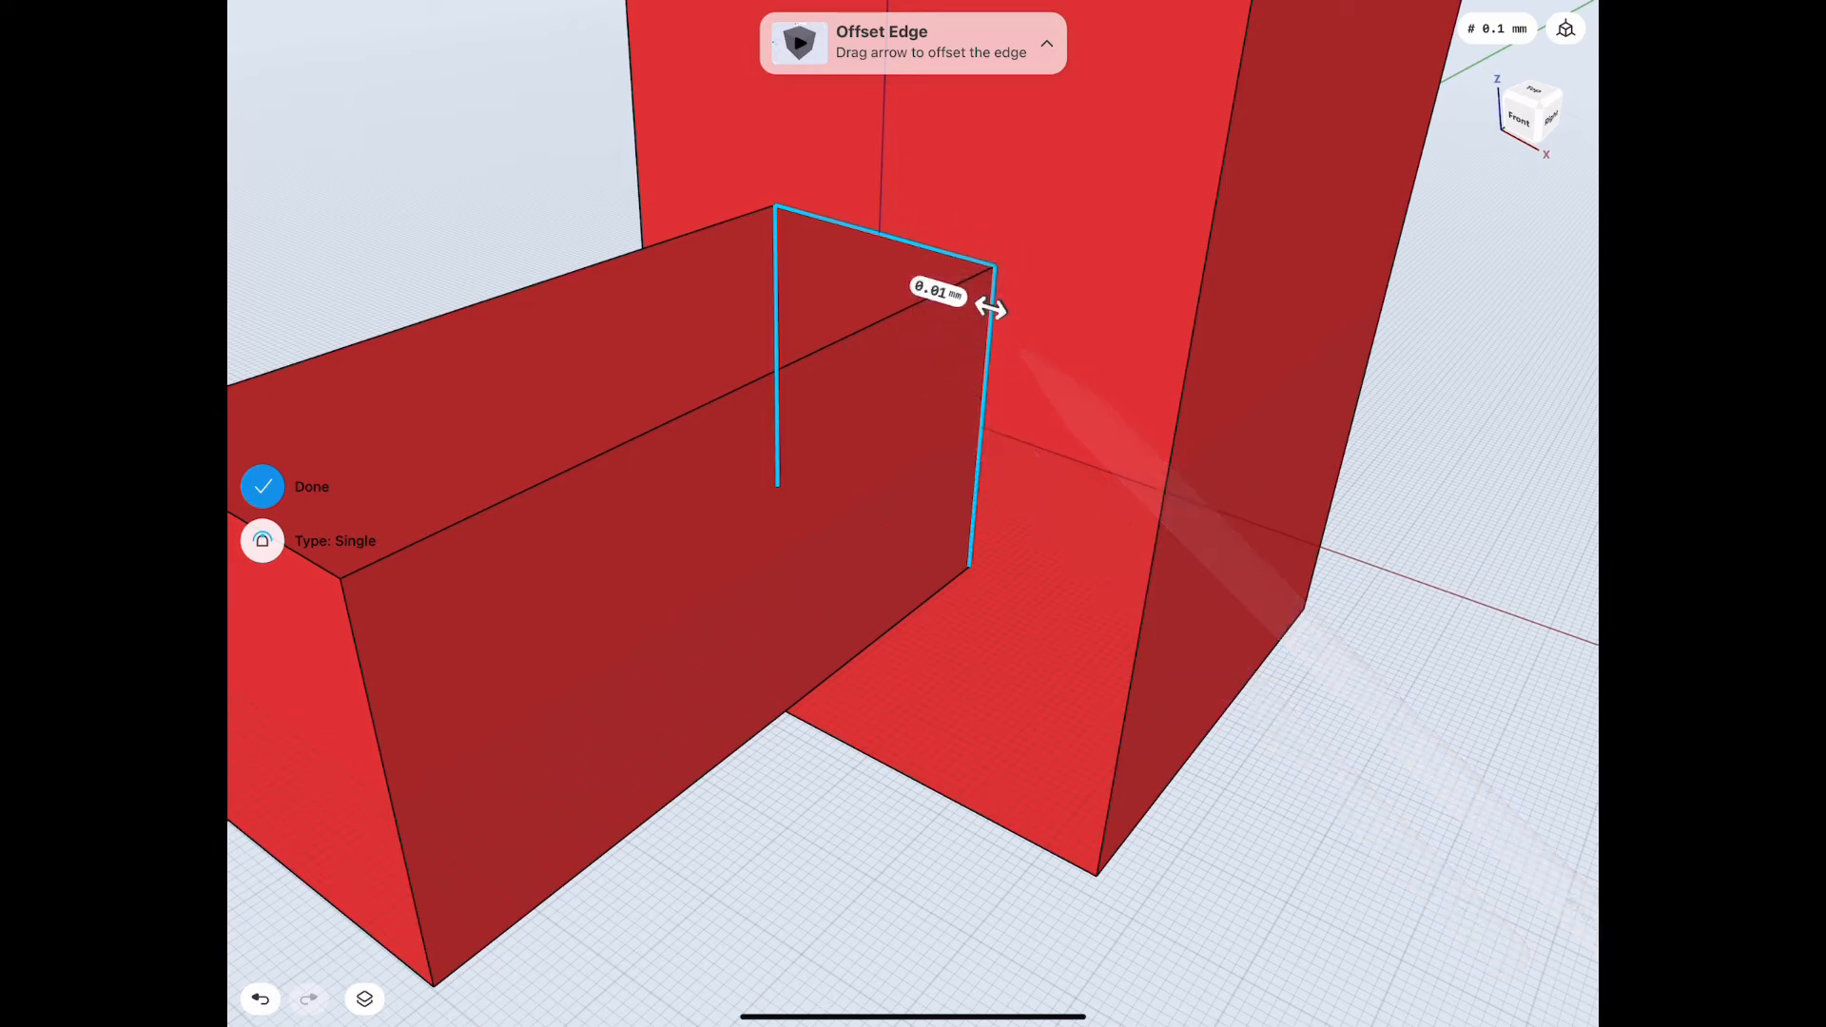
Confirm the 0.01 mm offset edge as a thin strip along the joint.
left_click(262, 487)
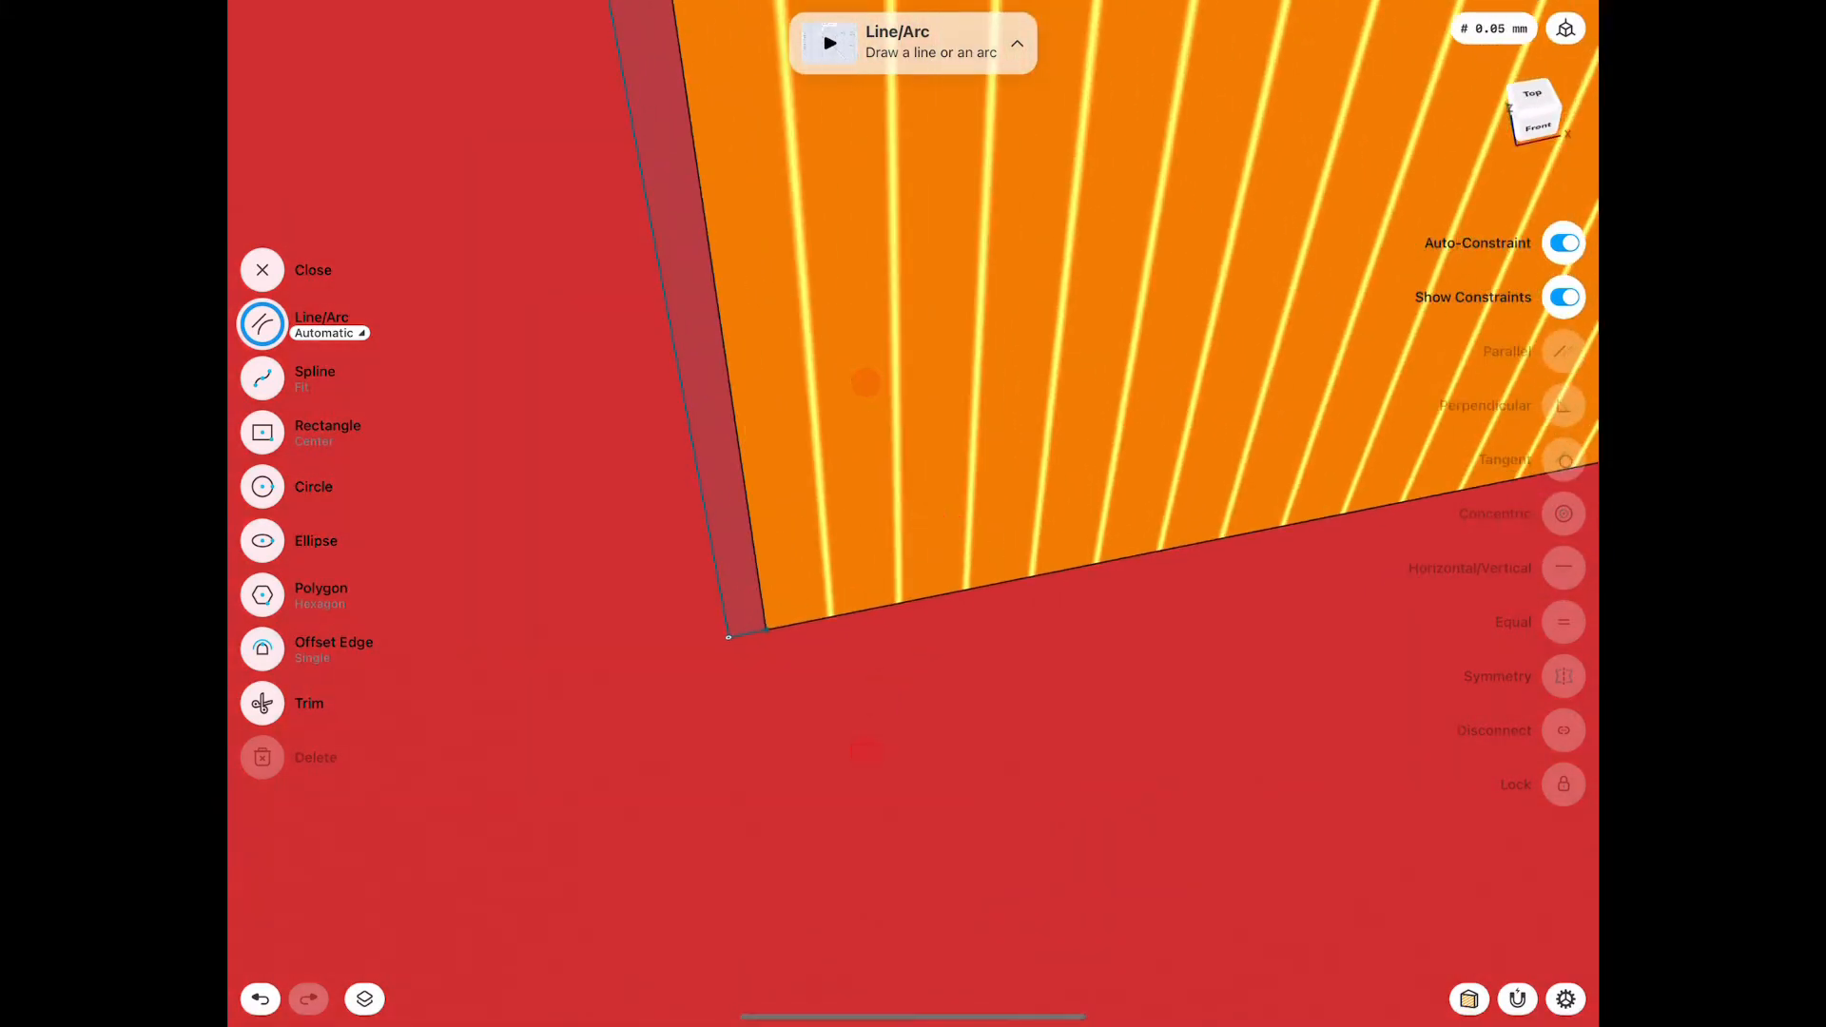
Exit the sketch and open the Color tool for the red boxes.
left_click(312, 269)
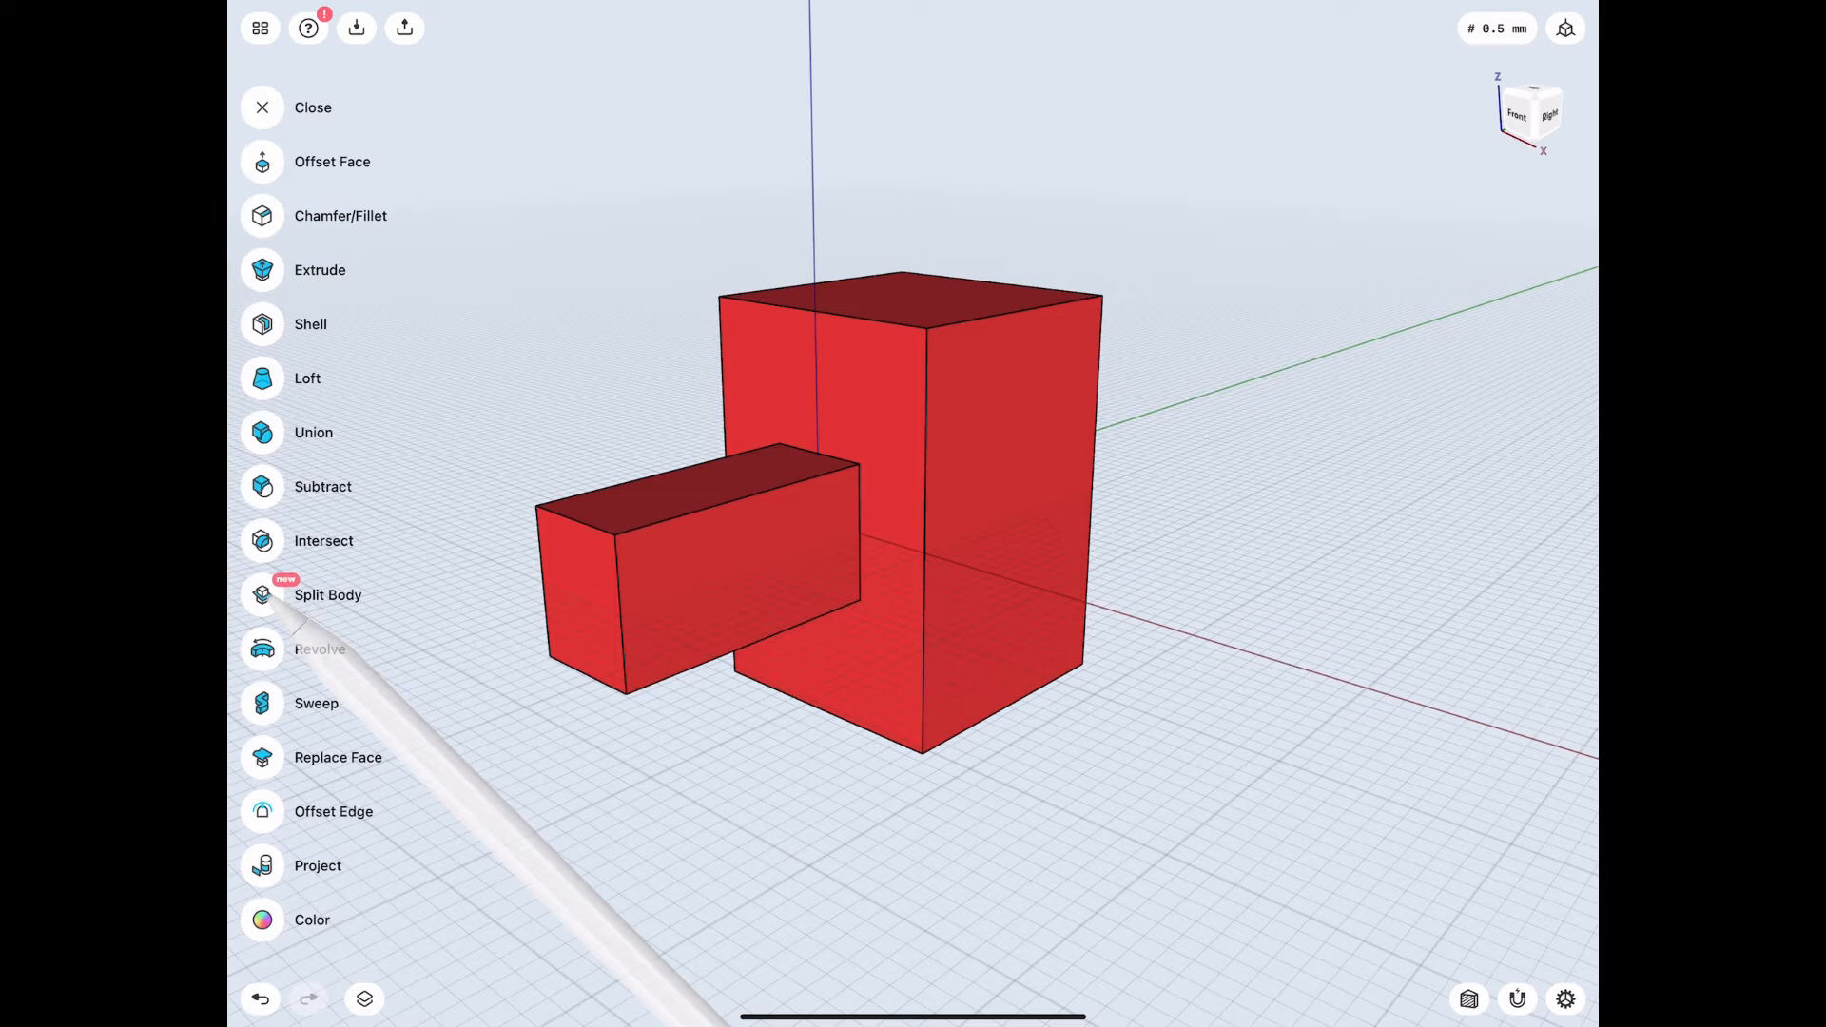
left_click(311, 919)
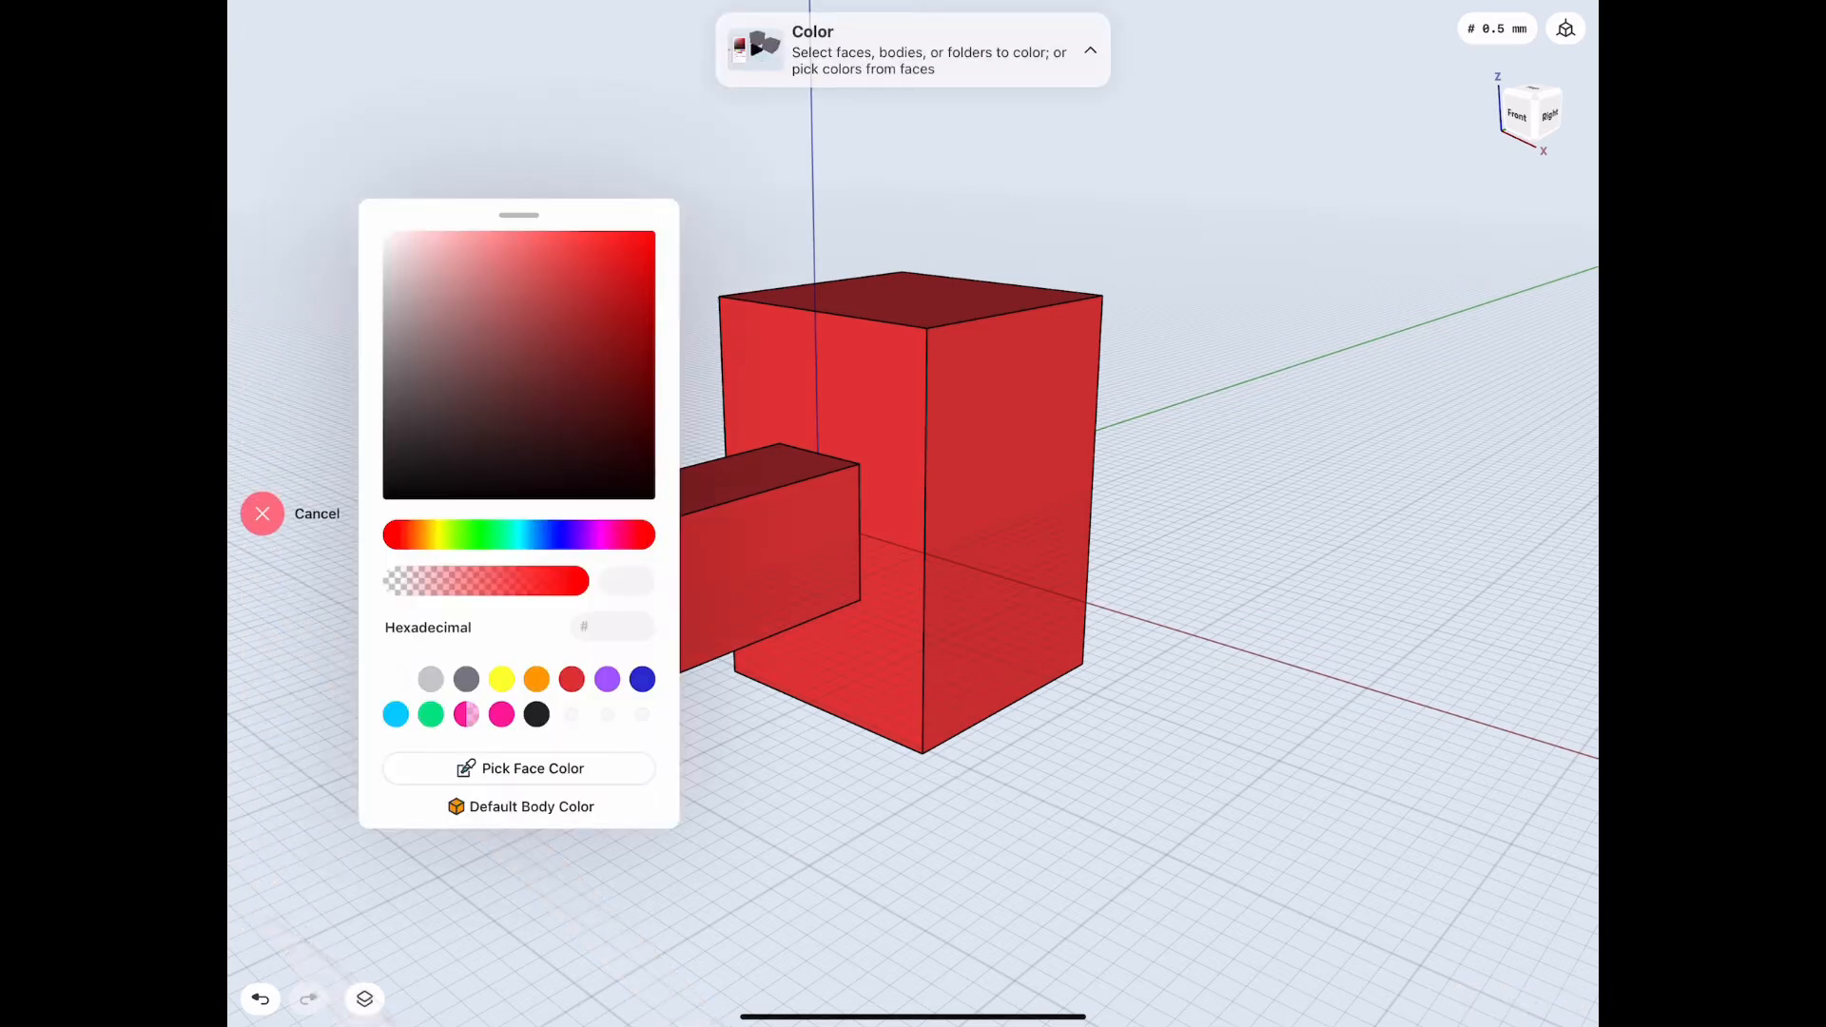